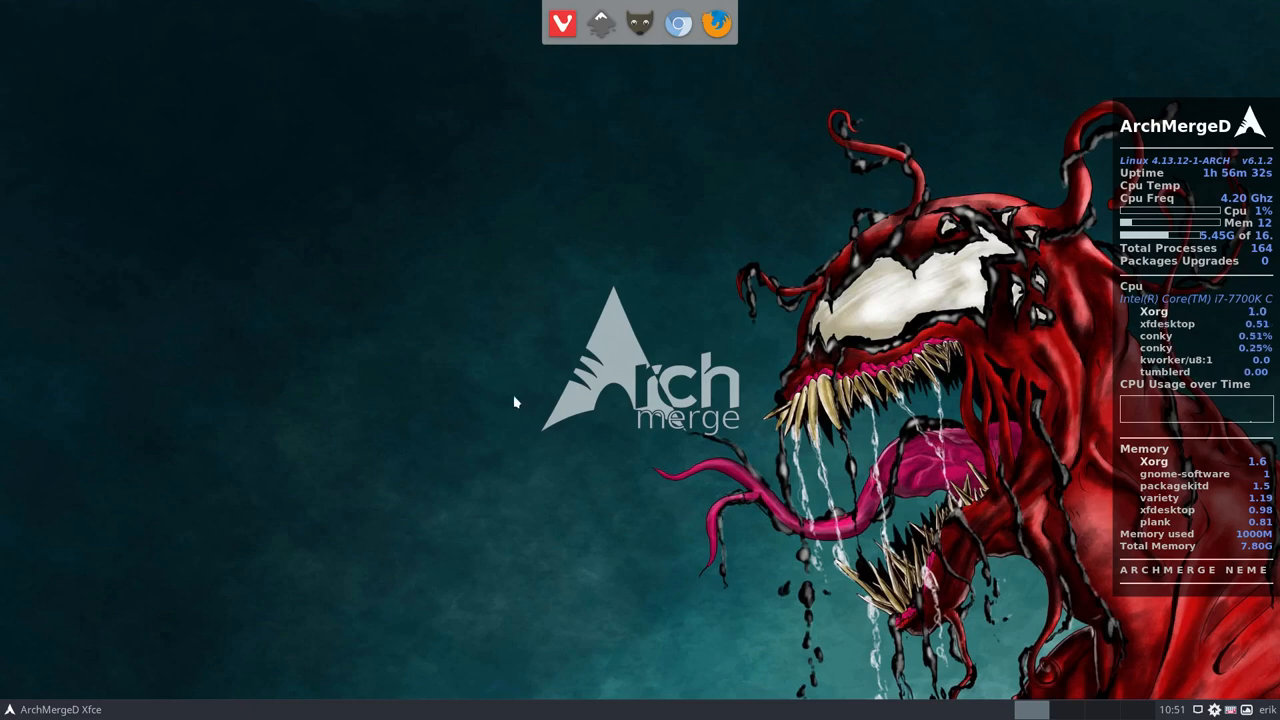
View the system summary in a termite window, then close the terminal
key(Ctrl+Alt+t)
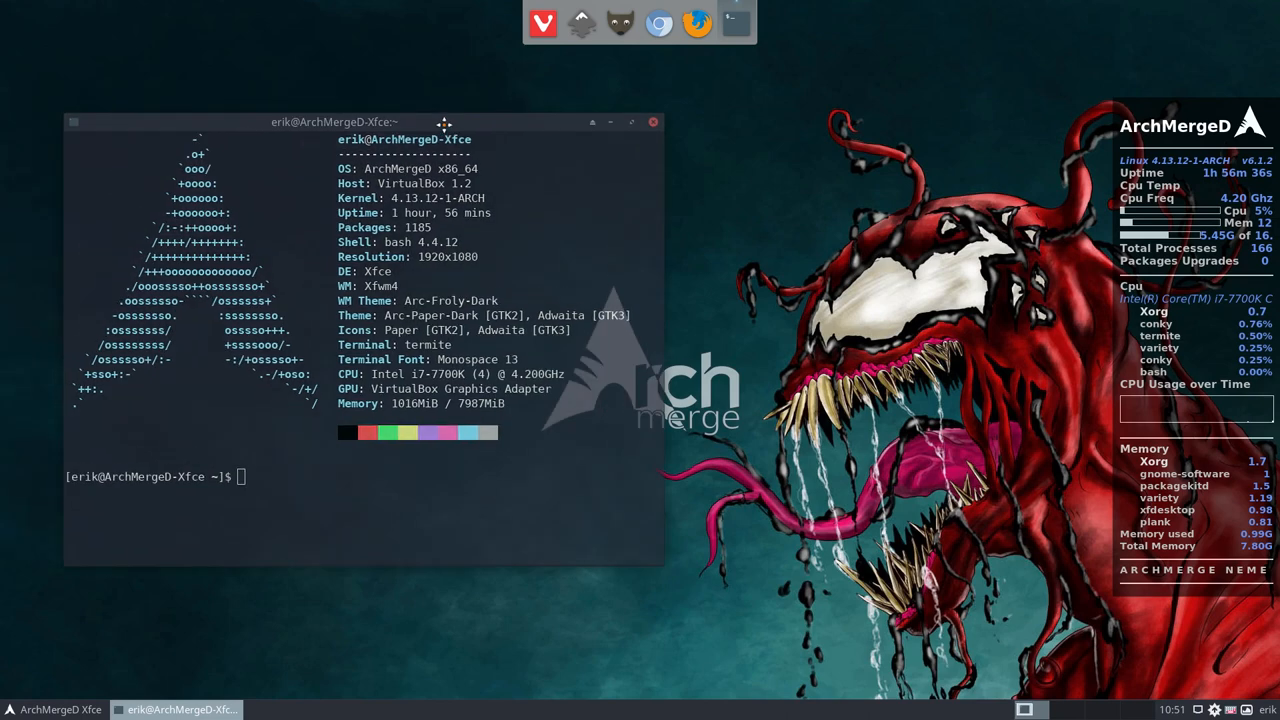
drag(335, 122, 375, 141)
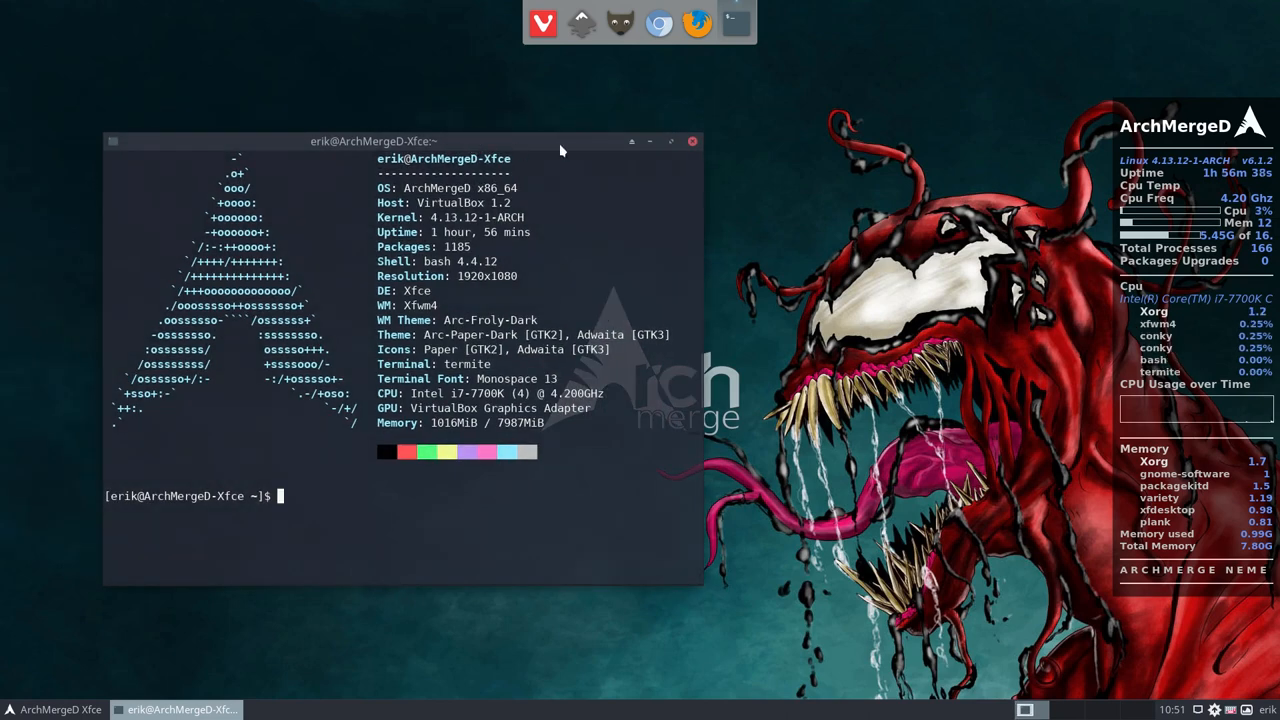
click(696, 140)
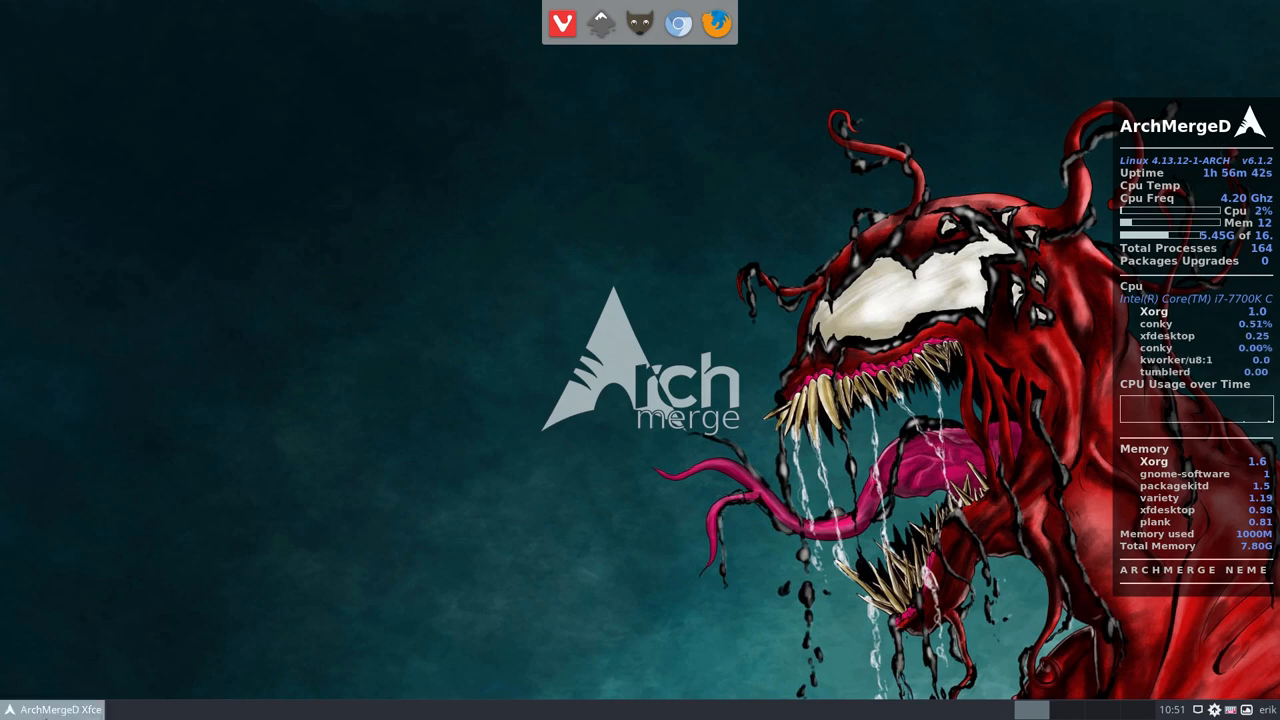
Bring up the Display settings showing the single VBX screen at 1920x1080, 60 Hz
click(15, 712)
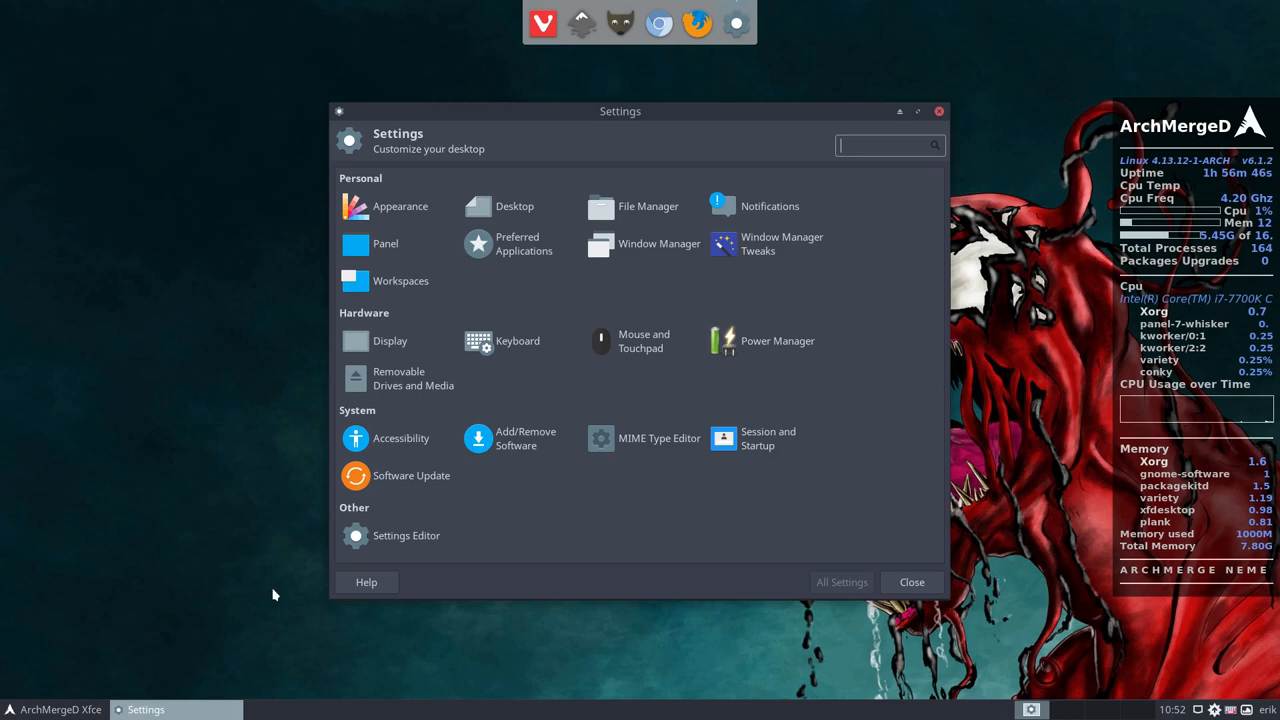
click(355, 341)
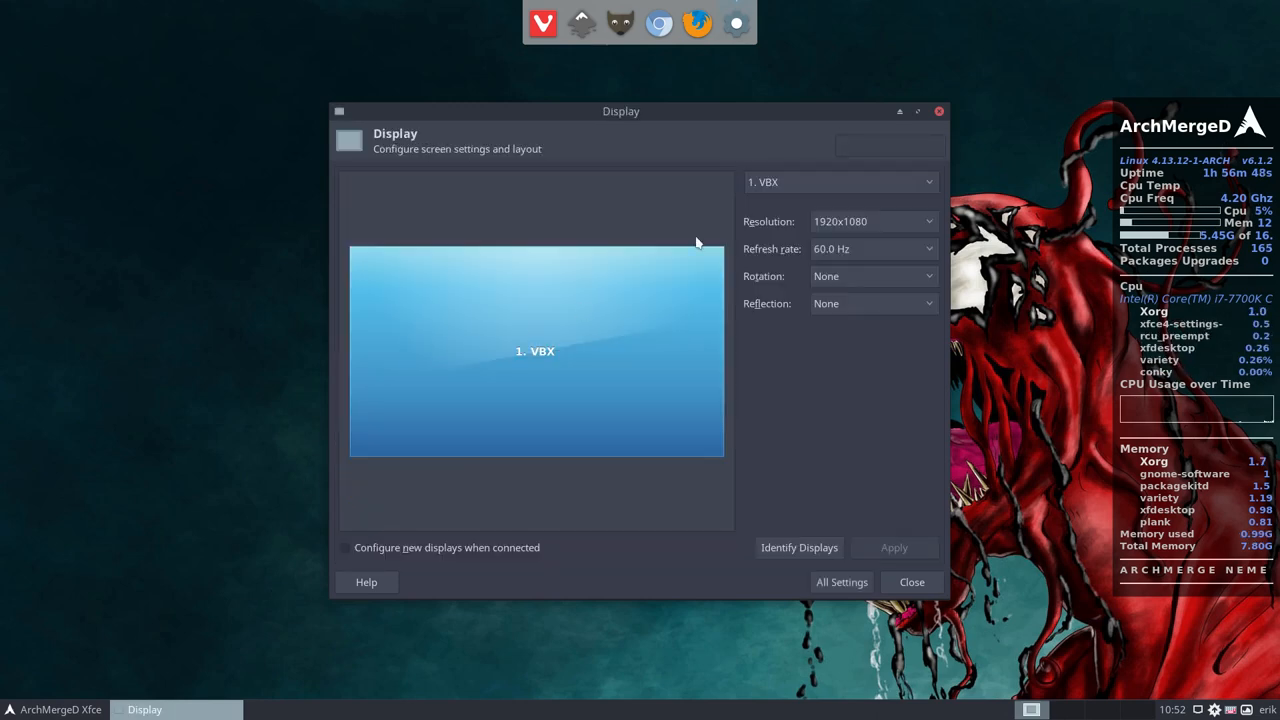
drag(620, 111, 500, 121)
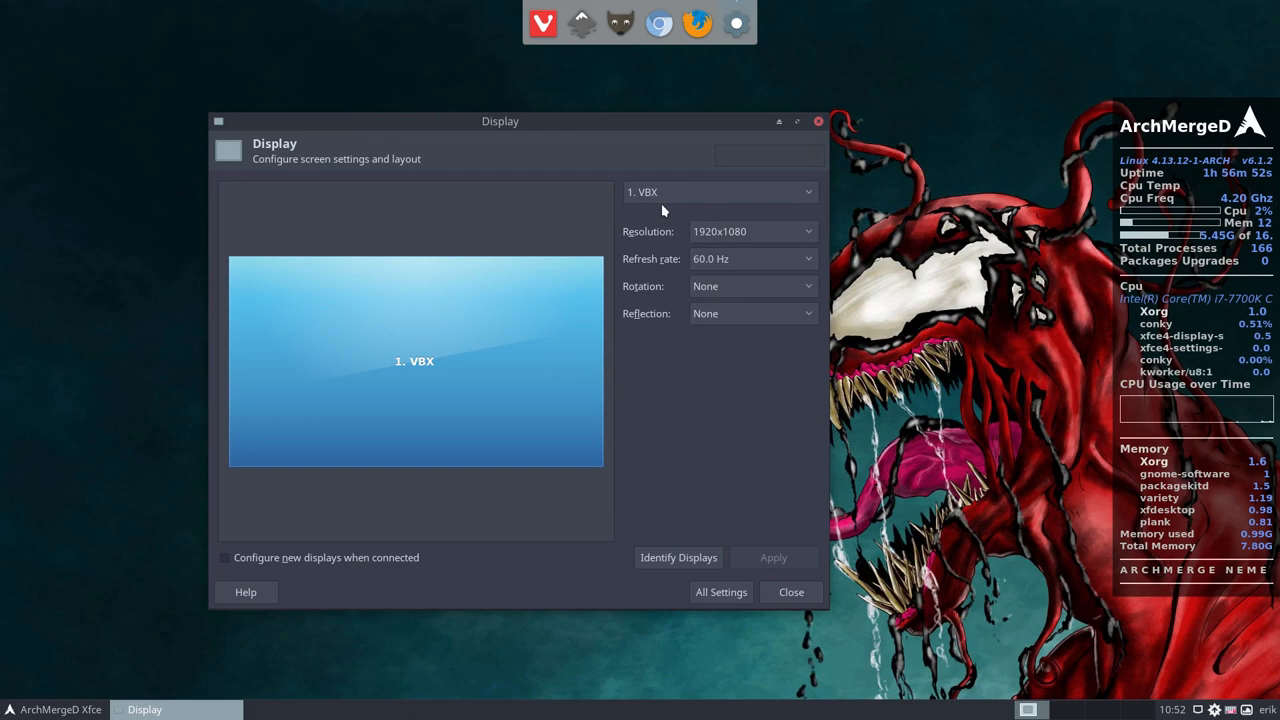
mouse_move(645, 240)
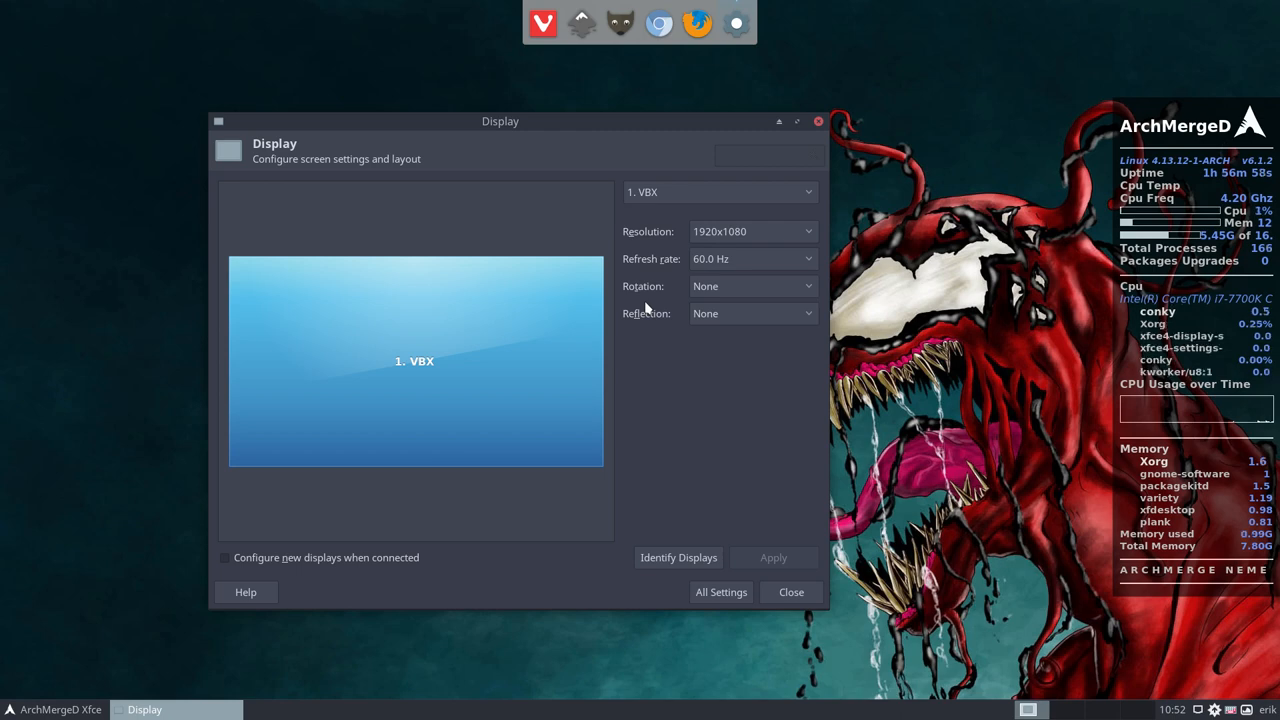
mouse_move(638, 375)
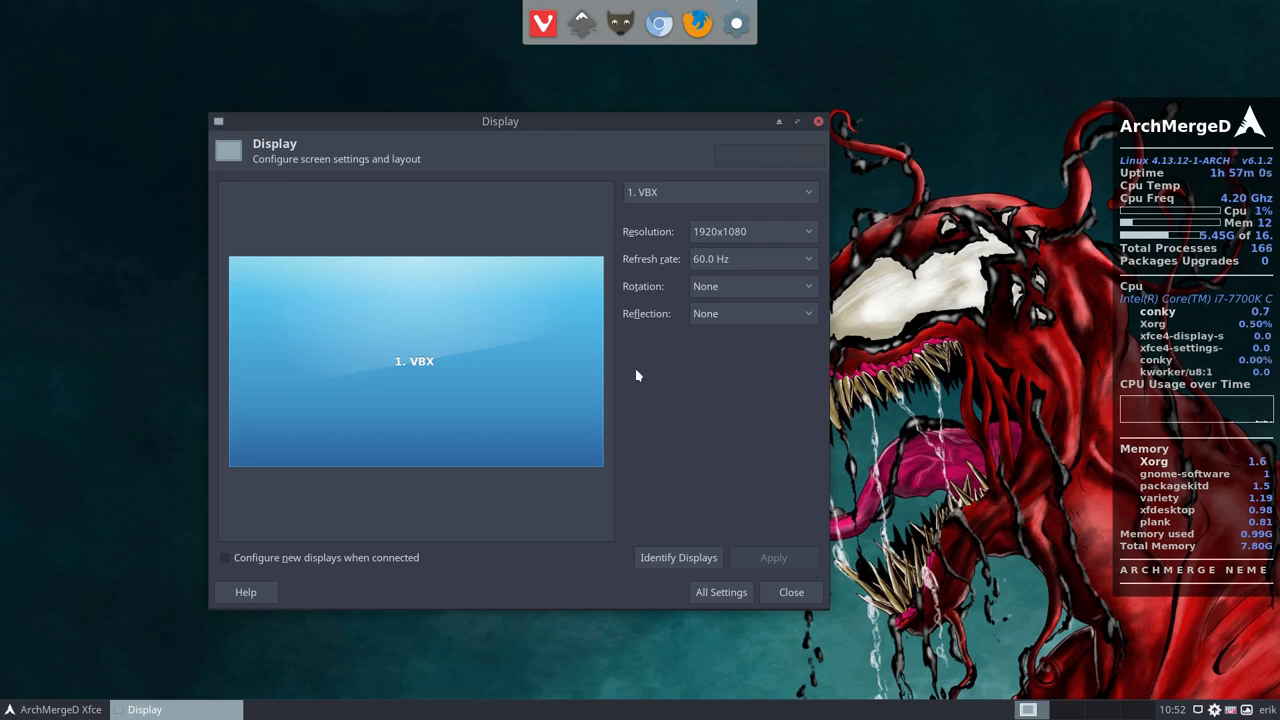
mouse_move(815, 421)
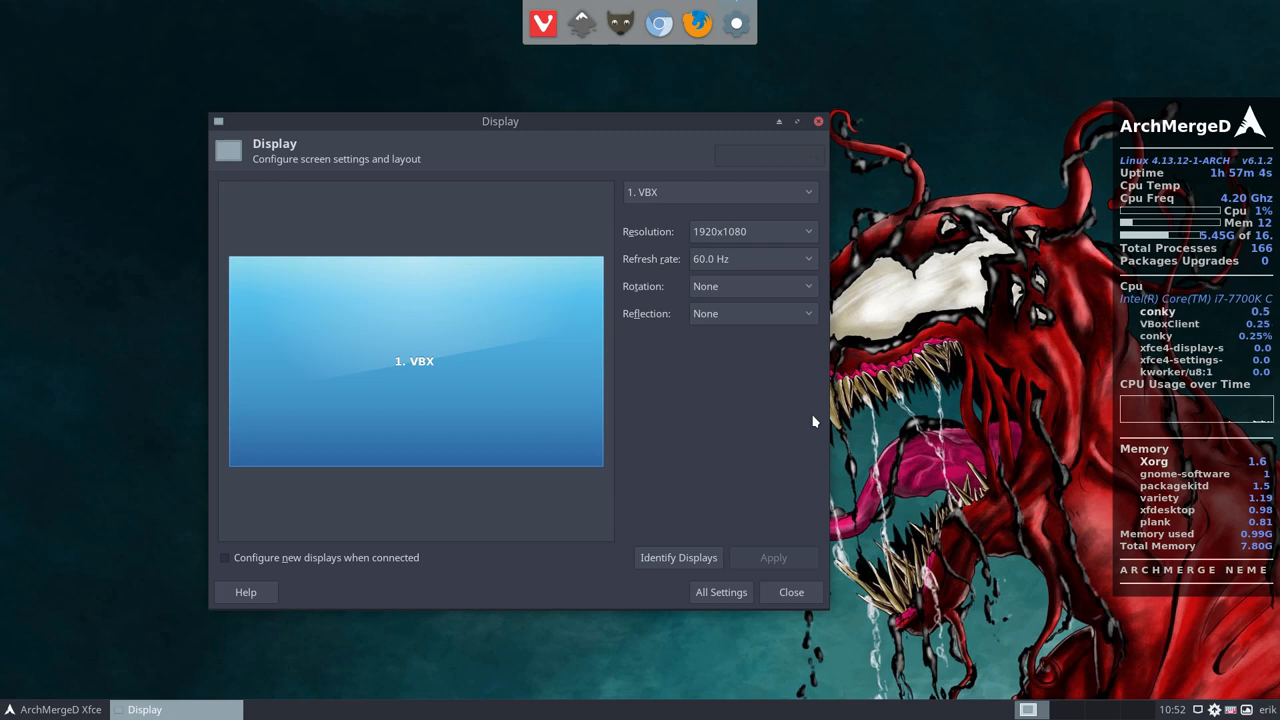
mouse_move(787, 421)
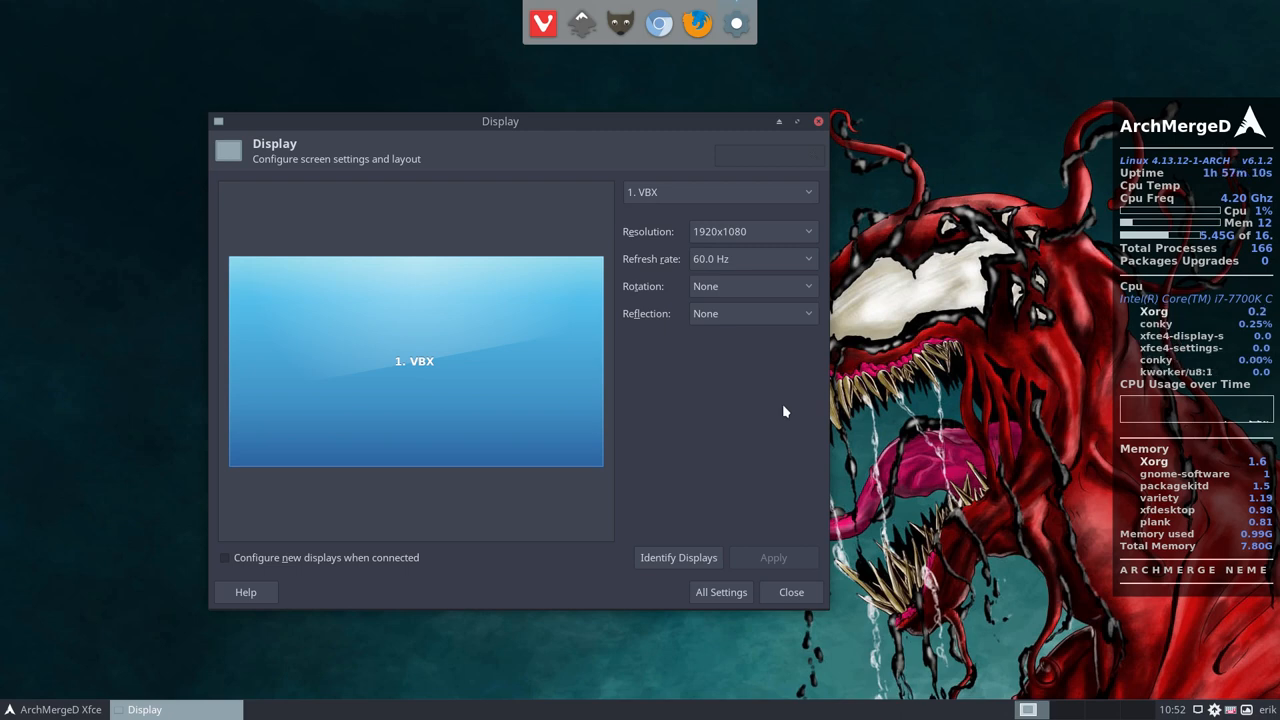
mouse_move(575, 418)
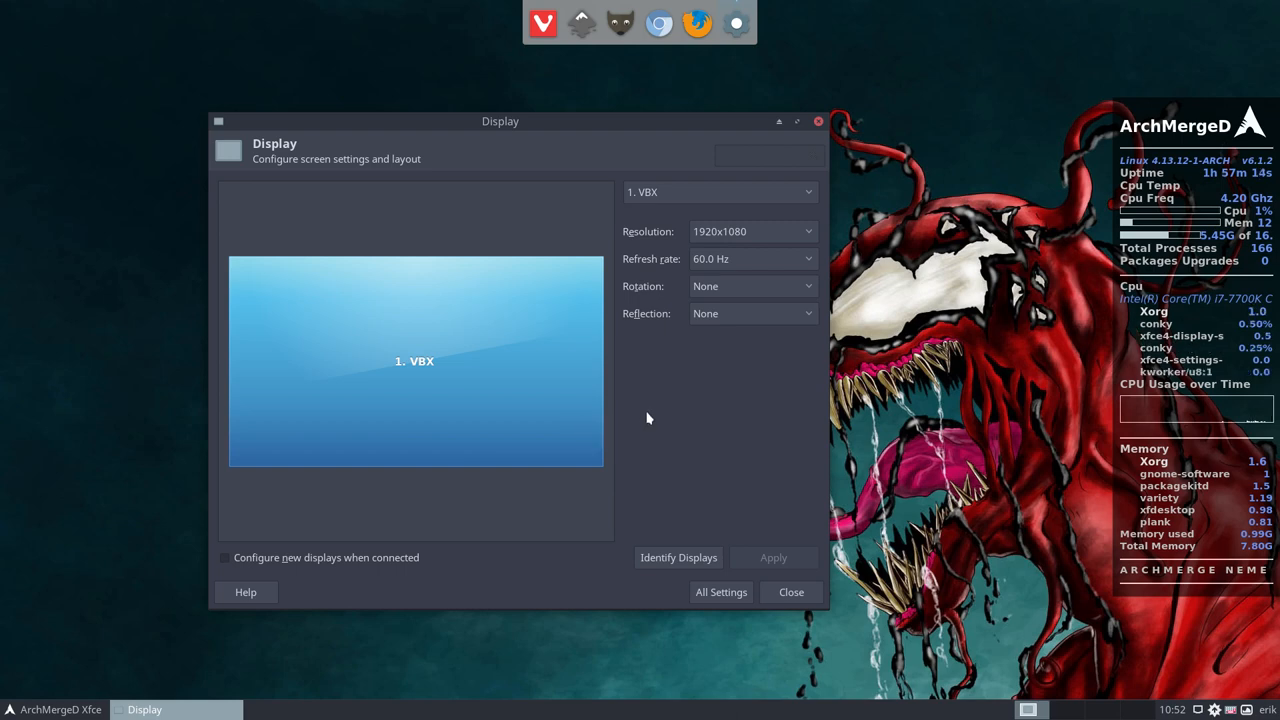
mouse_move(654, 296)
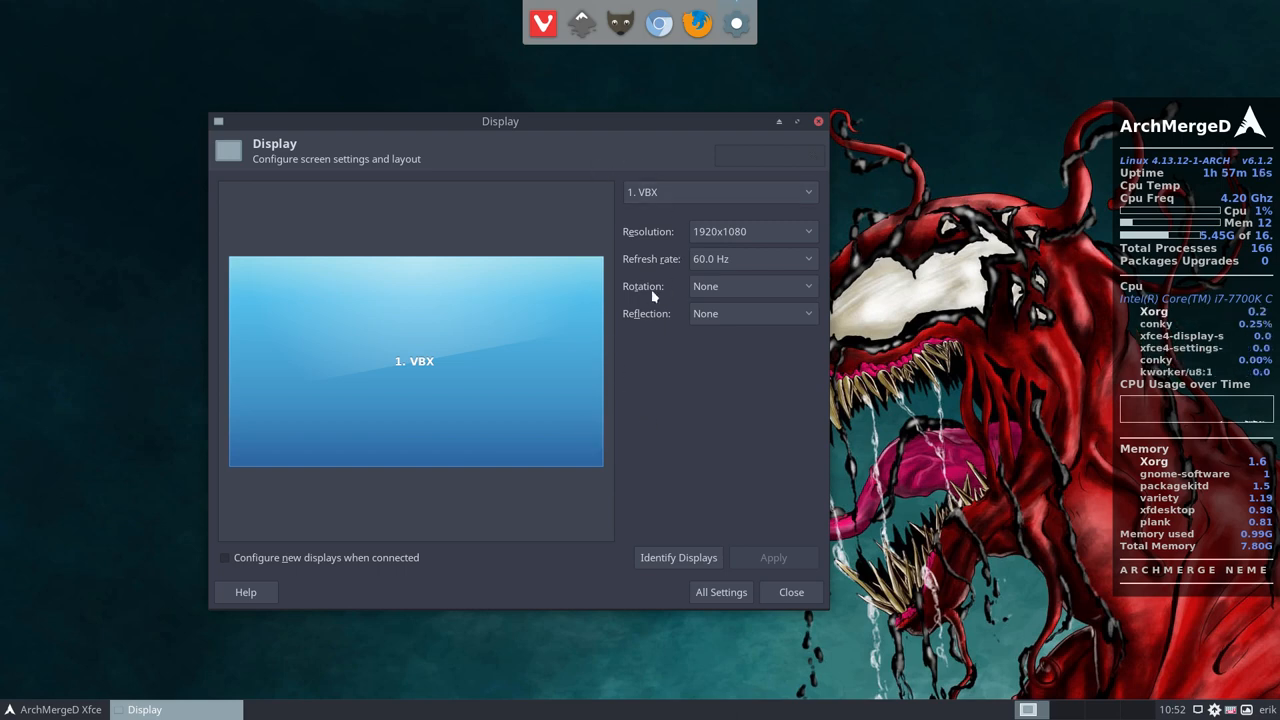